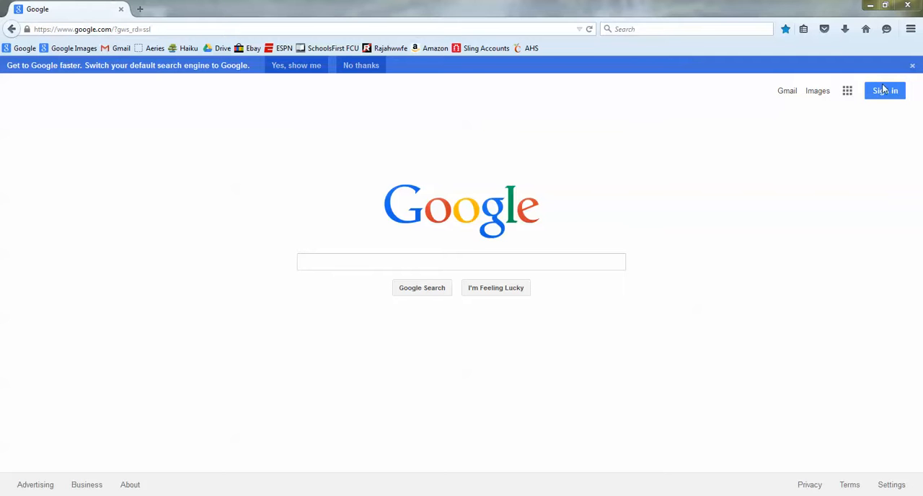
# - Sign in to the Google account with its password
pyautogui.click(884, 90)
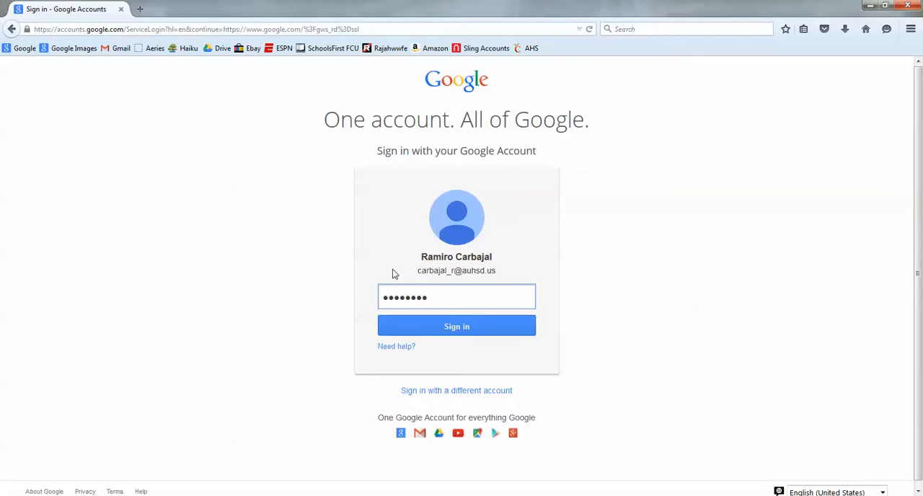
pyautogui.click(456, 326)
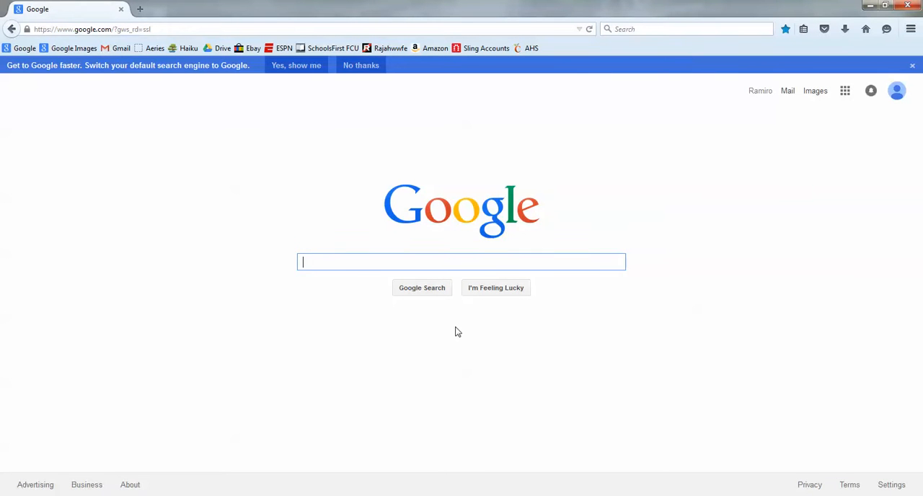
pyautogui.moveTo(845, 91)
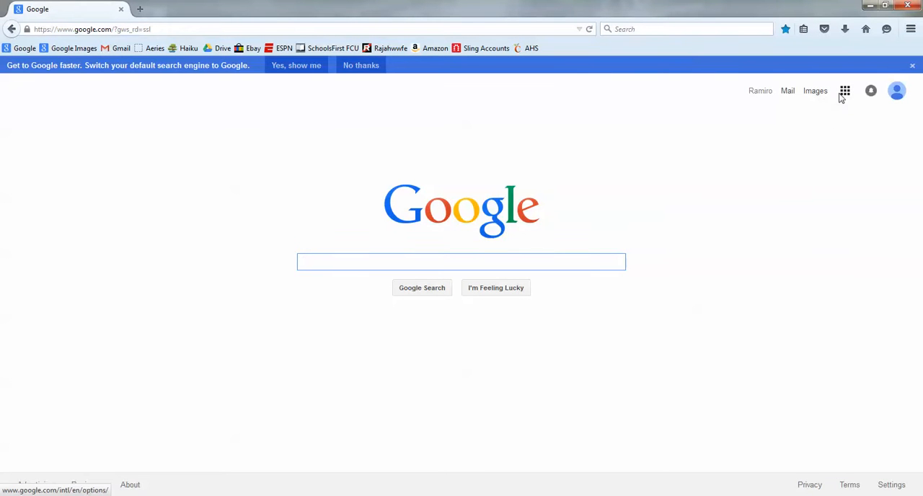
# - Launch Google Drive from the Google apps grid
pyautogui.click(845, 91)
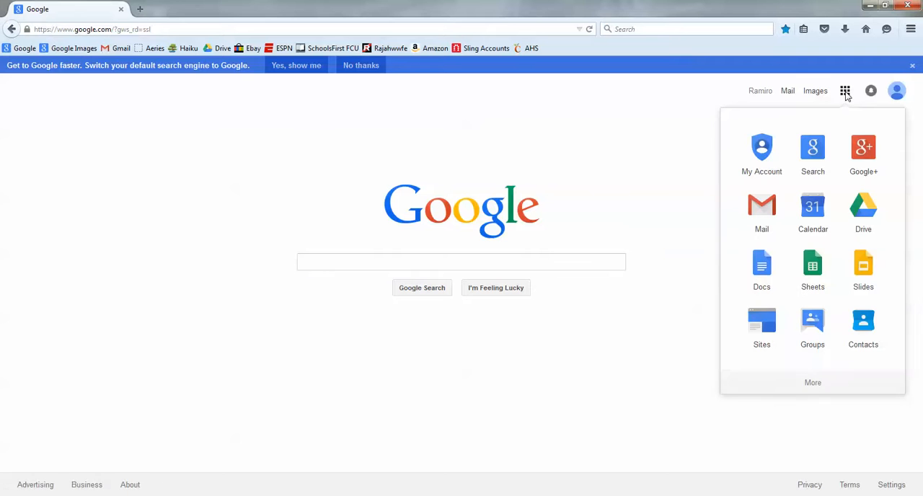
pyautogui.moveTo(813, 209)
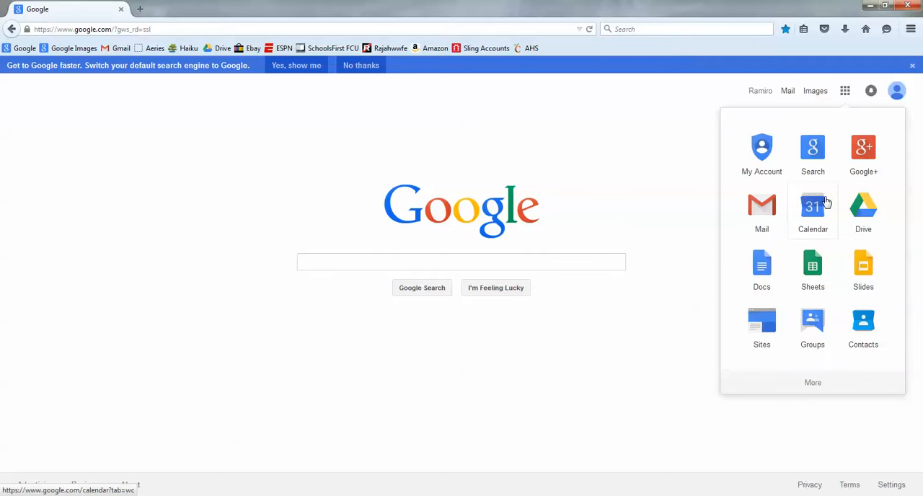
pyautogui.click(863, 205)
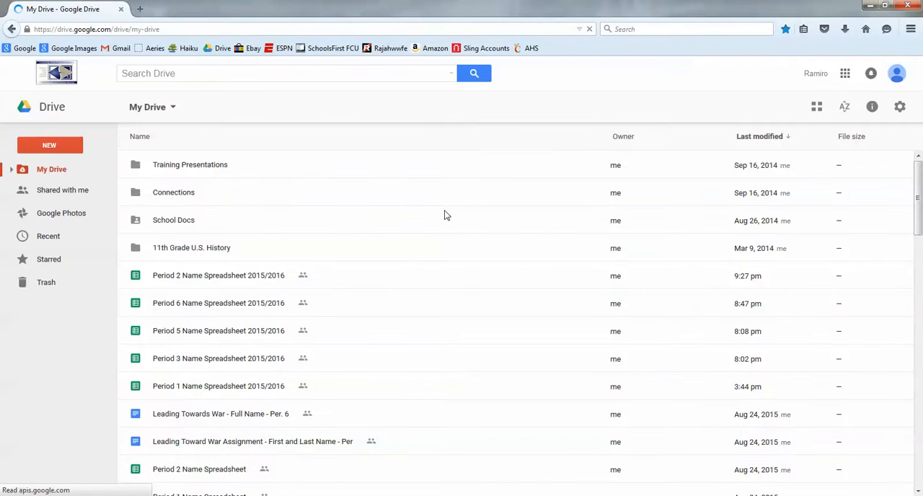
# - Create a new blank Google Doc from the NEW menu in My Drive
pyautogui.scroll(-3)
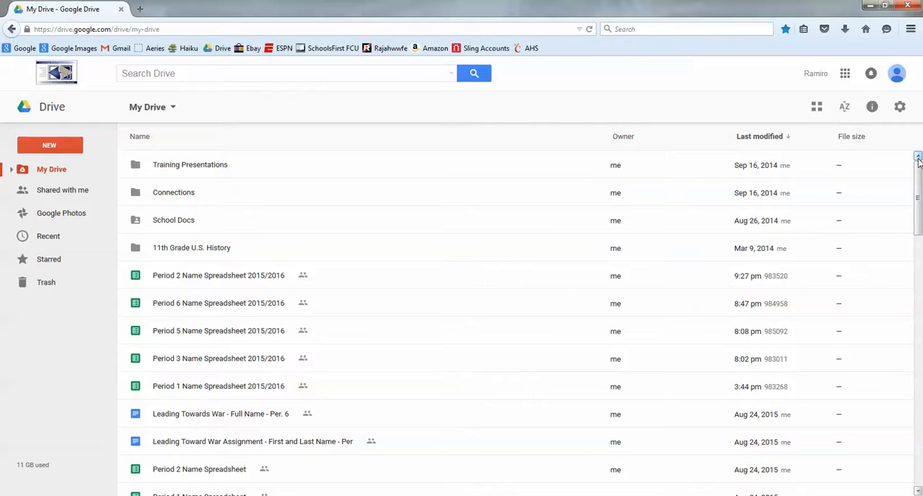
pyautogui.moveTo(49, 145)
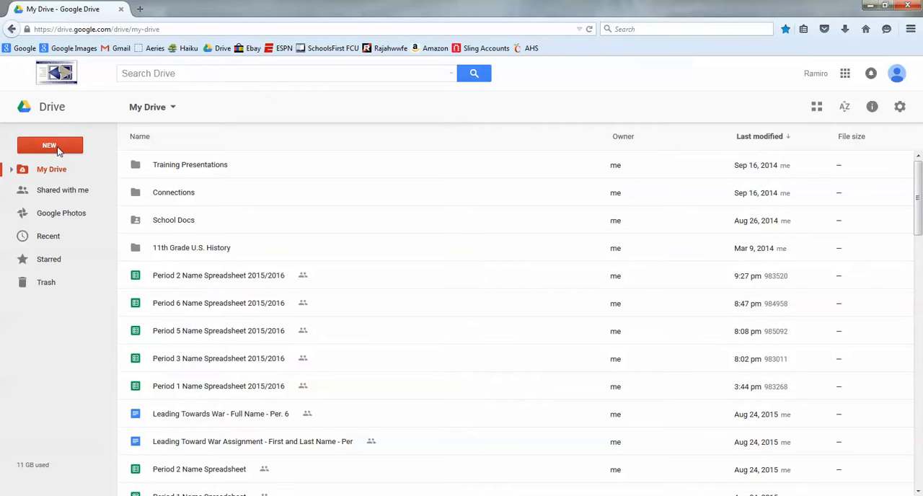
pyautogui.click(49, 145)
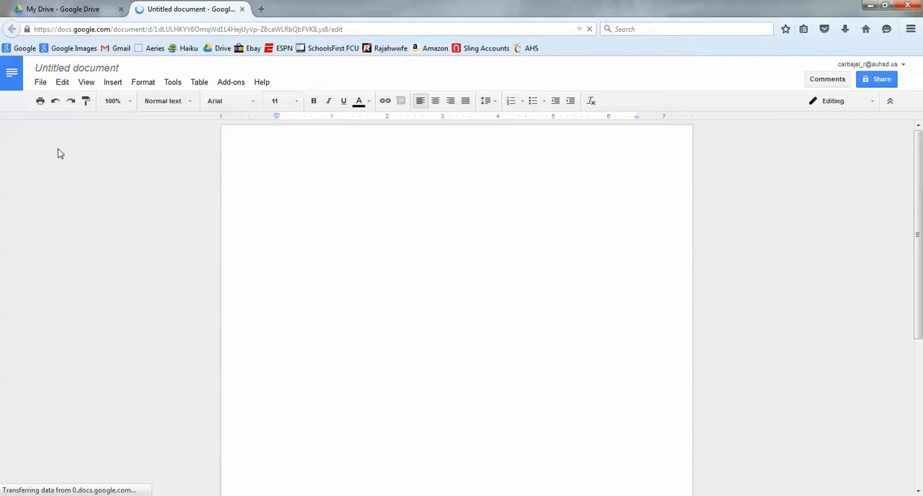
# - Title the document 'Leading Towards War - Full Name - Per', staying on the page
pyautogui.click(76, 67)
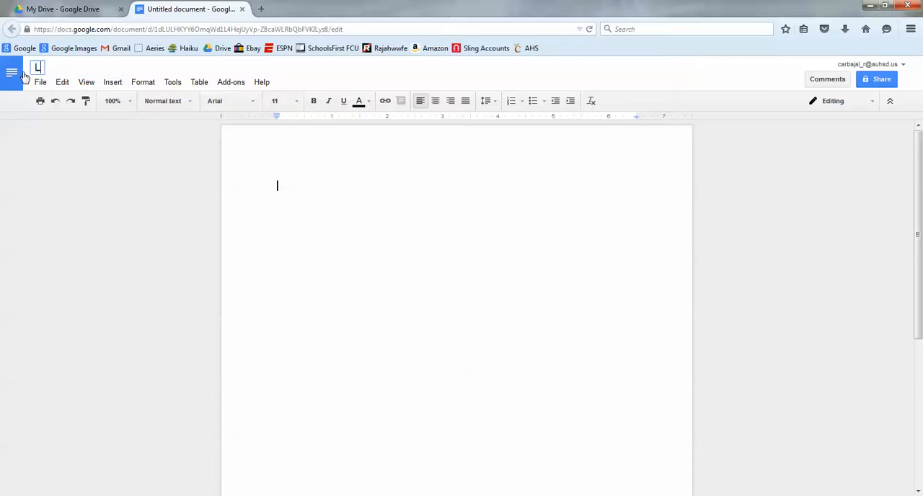
pyautogui.write('Leading Tow')
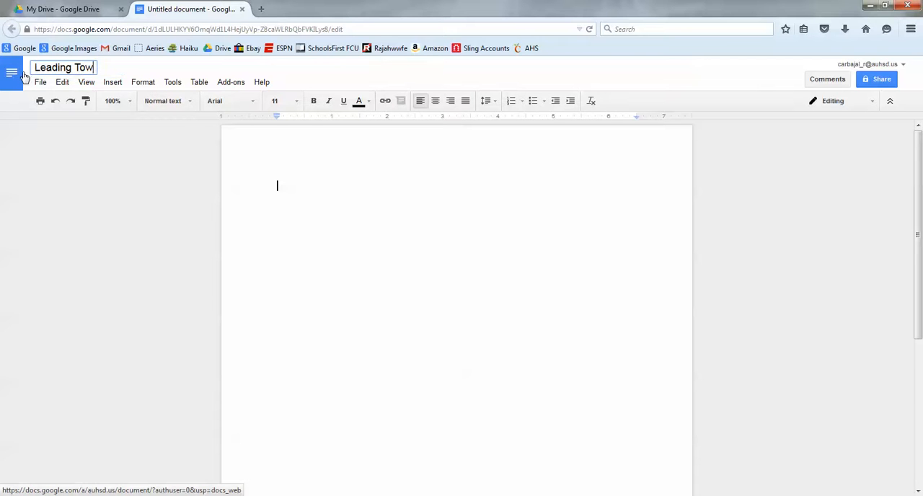
pyautogui.write('arss')
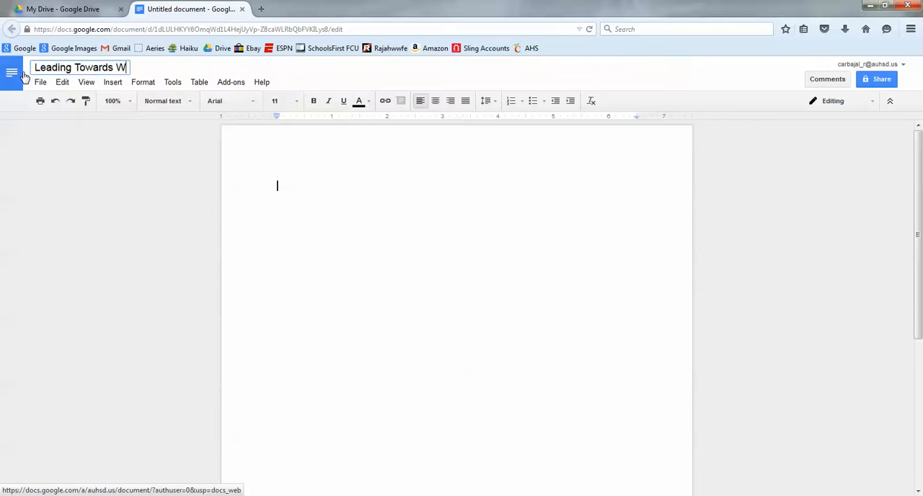
pyautogui.write('ar - Full Name - Per')
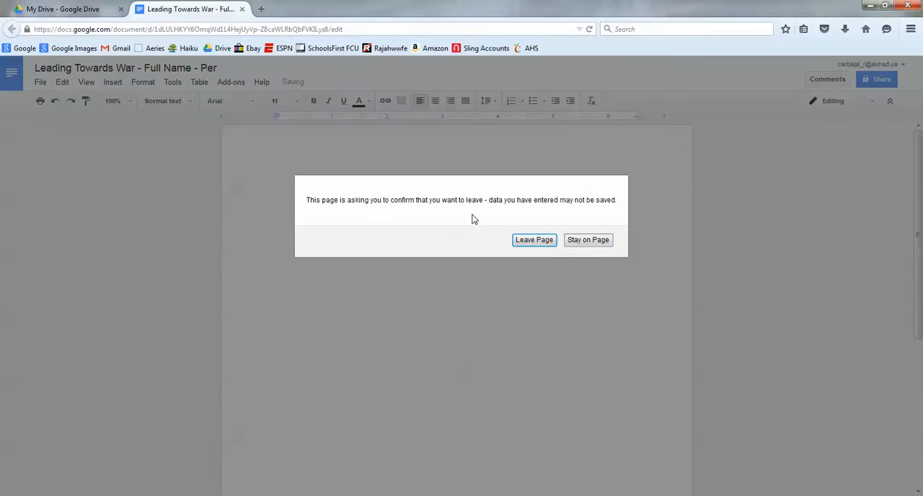
pyautogui.click(533, 239)
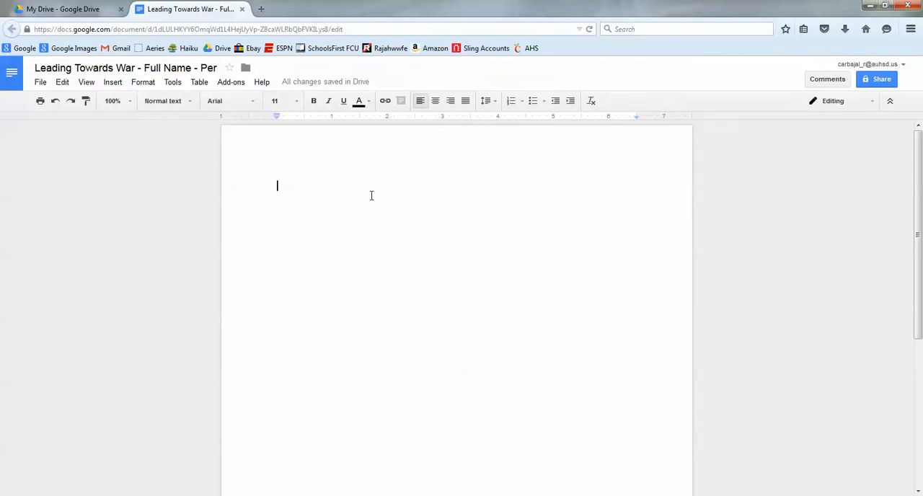
pyautogui.moveTo(507, 186)
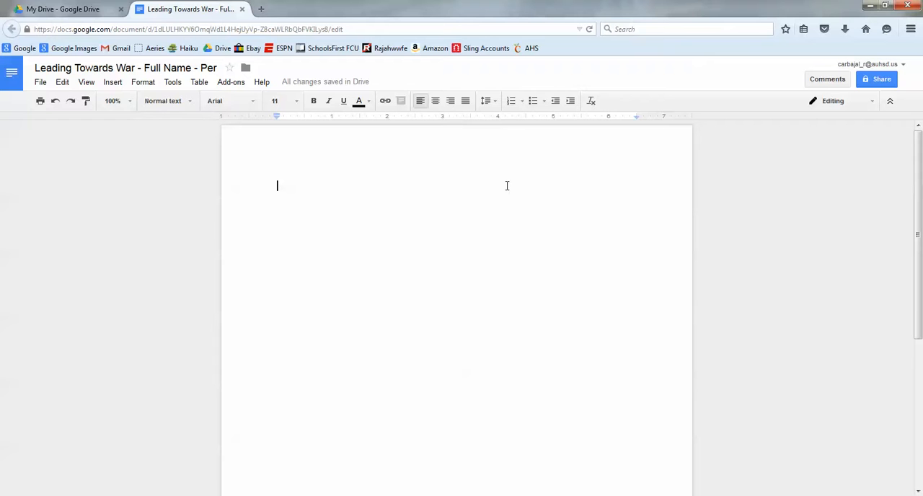
pyautogui.moveTo(788, 162)
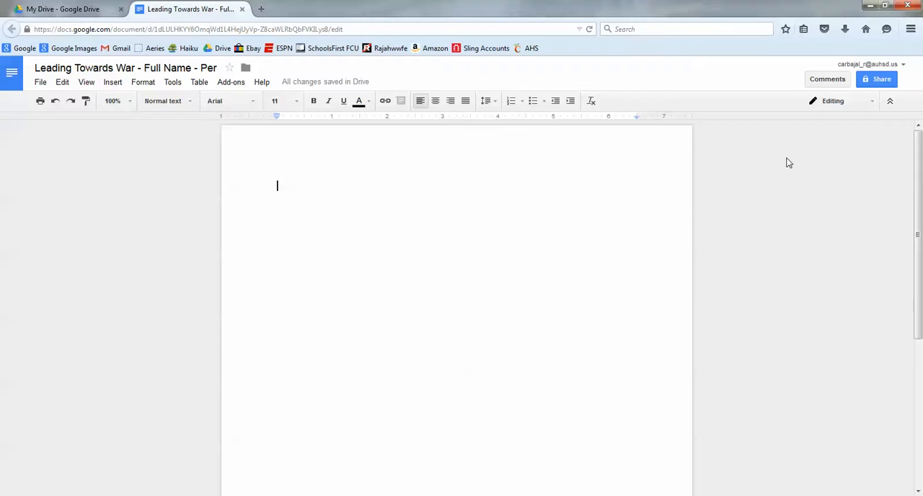
# - Set the document's link sharing to On - Public on the web
pyautogui.click(877, 78)
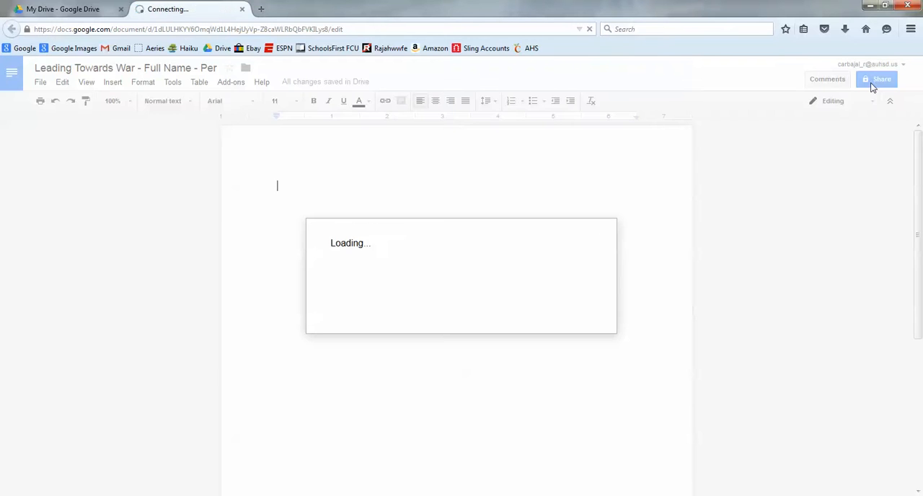
pyautogui.click(877, 80)
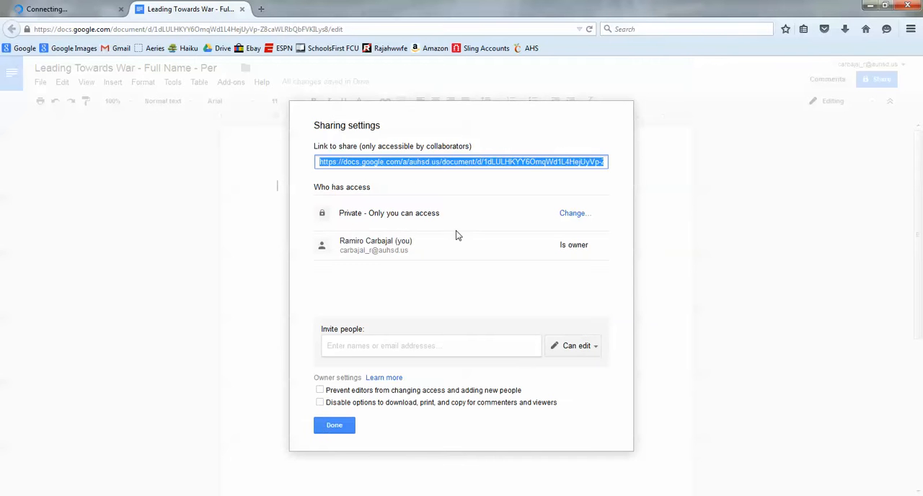
pyautogui.moveTo(351, 215)
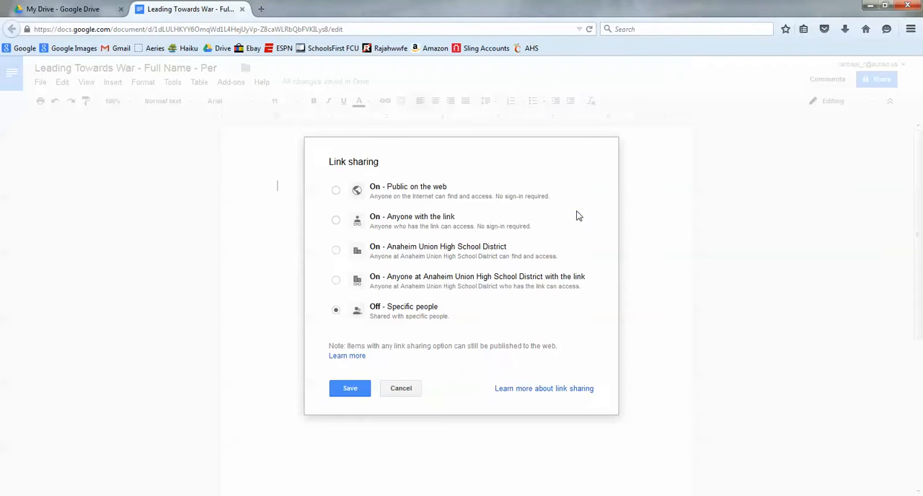
pyautogui.click(336, 190)
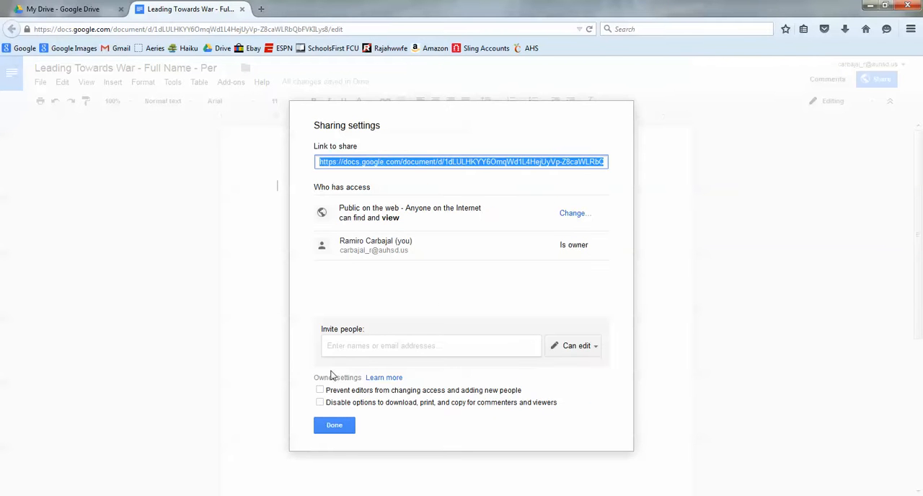
pyautogui.click(431, 345)
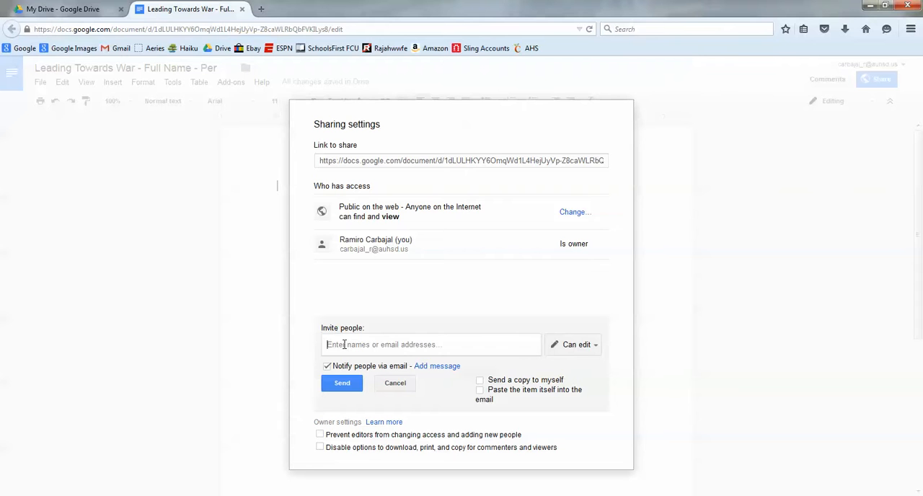
pyautogui.write('carbajal_r')
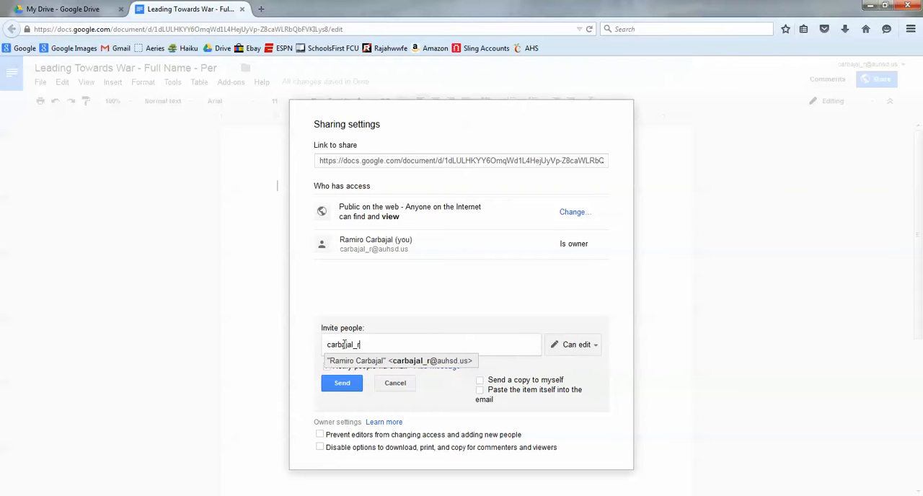
pyautogui.click(400, 361)
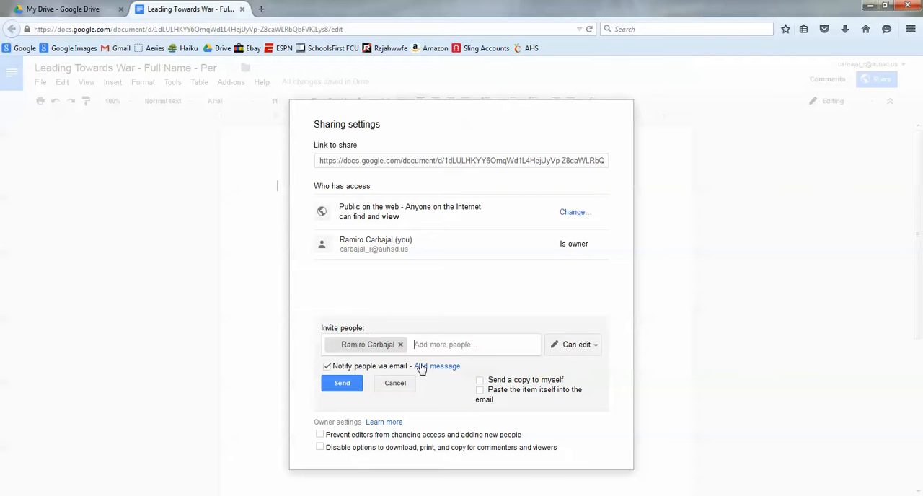
pyautogui.click(341, 383)
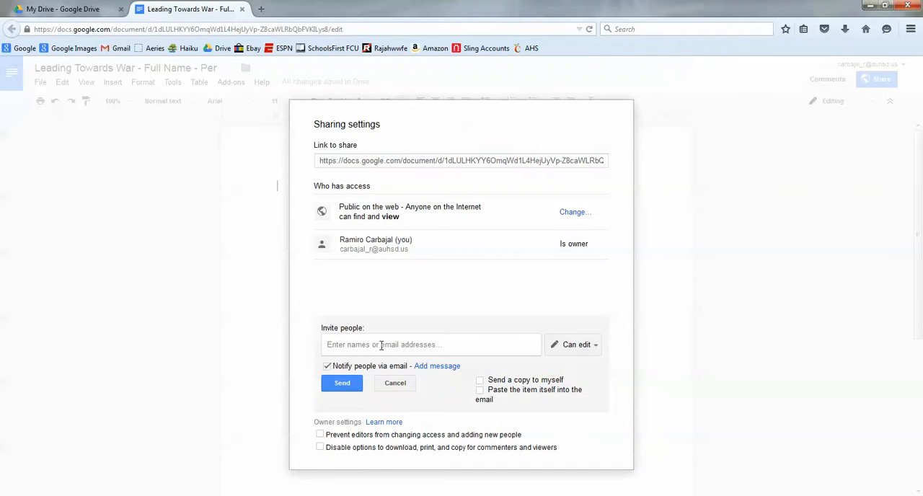
pyautogui.write('lakers')
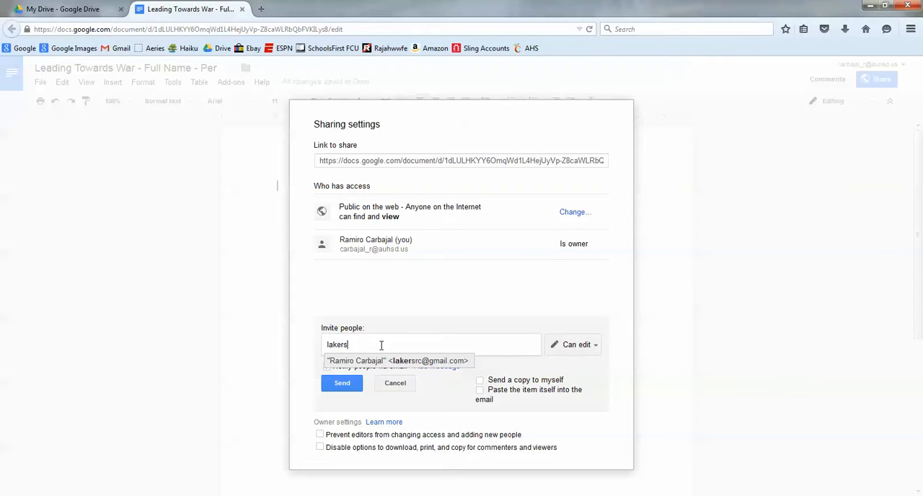
pyautogui.write('rc@')
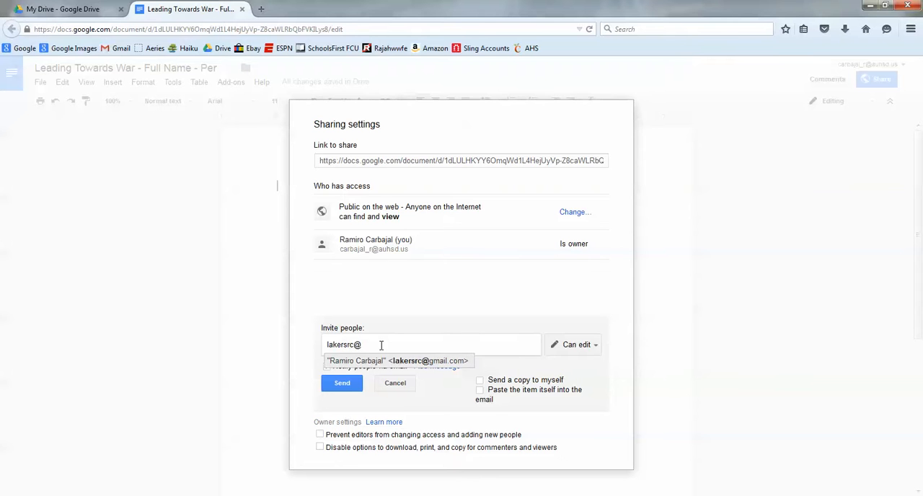
pyautogui.click(397, 360)
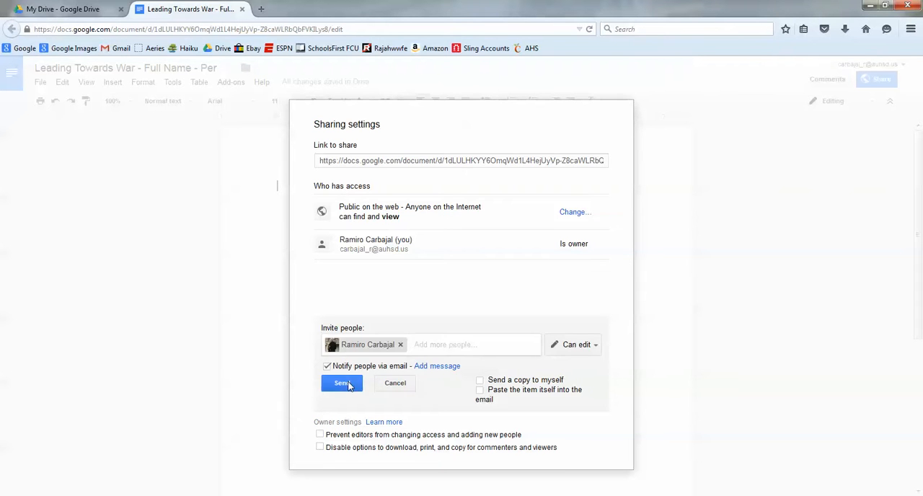
pyautogui.click(340, 383)
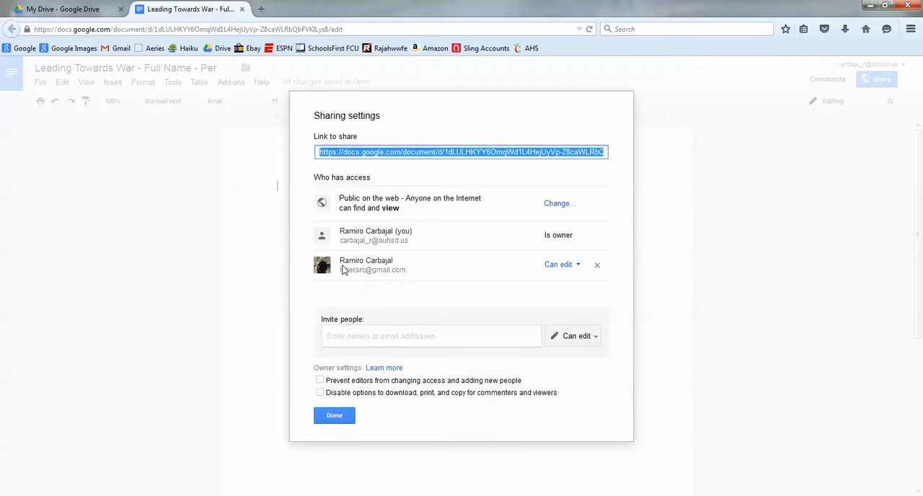
pyautogui.moveTo(381, 280)
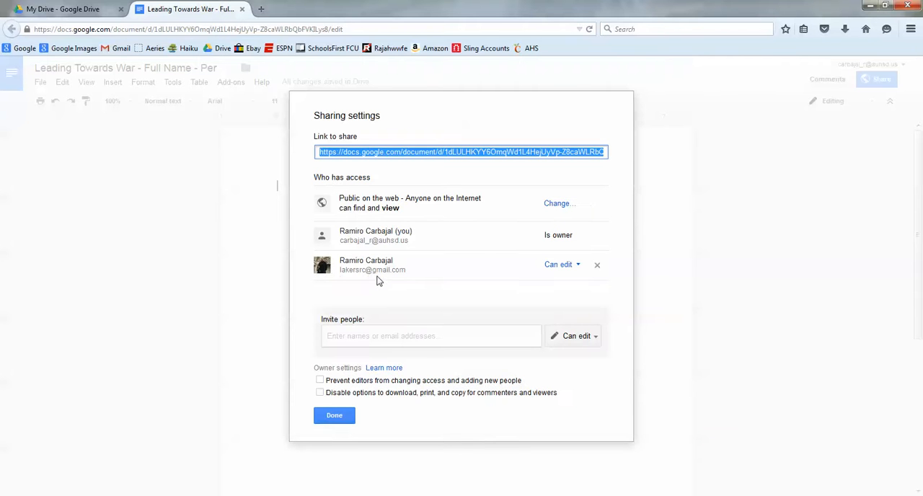
pyautogui.moveTo(406, 289)
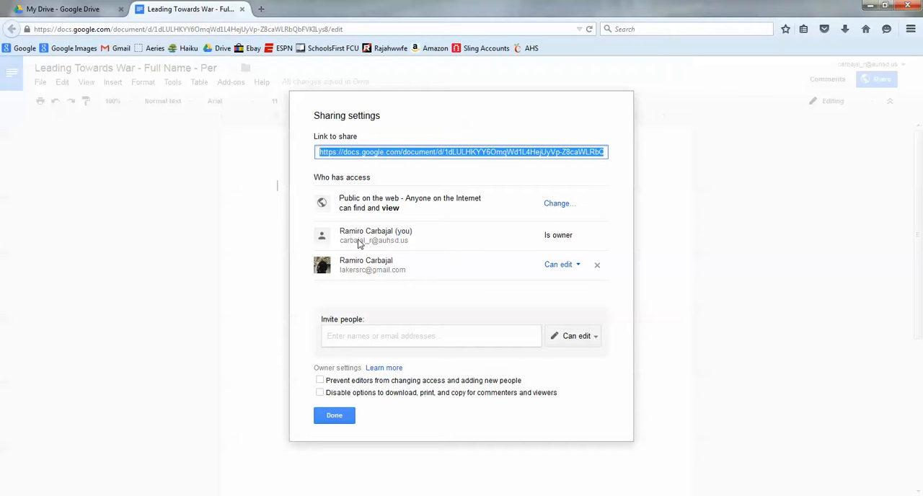
pyautogui.moveTo(523, 241)
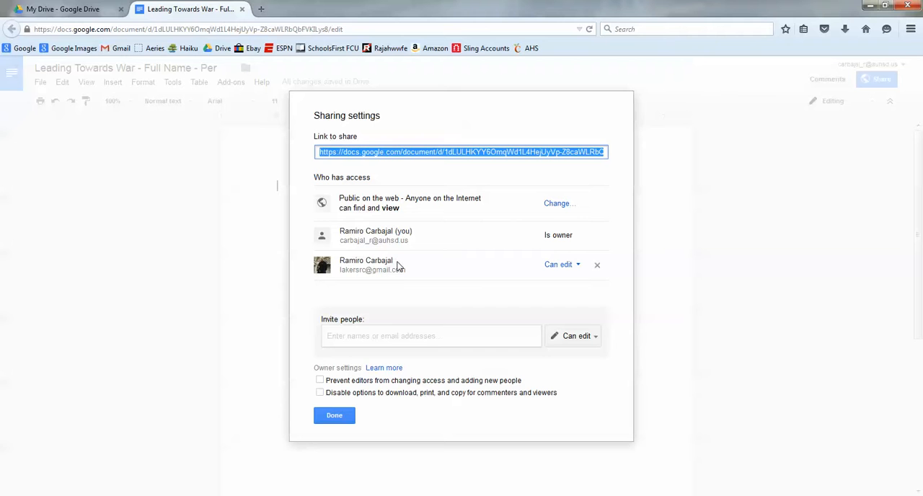
pyautogui.moveTo(586, 279)
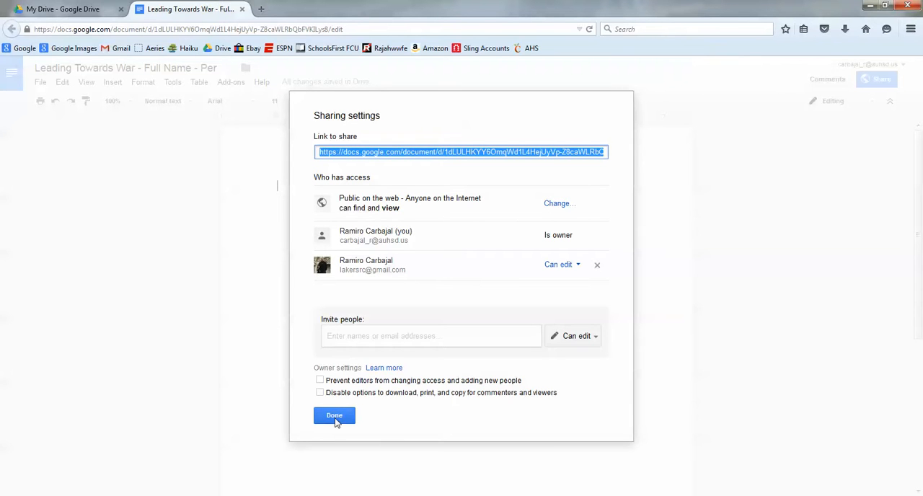
# - Close the sharing settings with Done
pyautogui.click(334, 416)
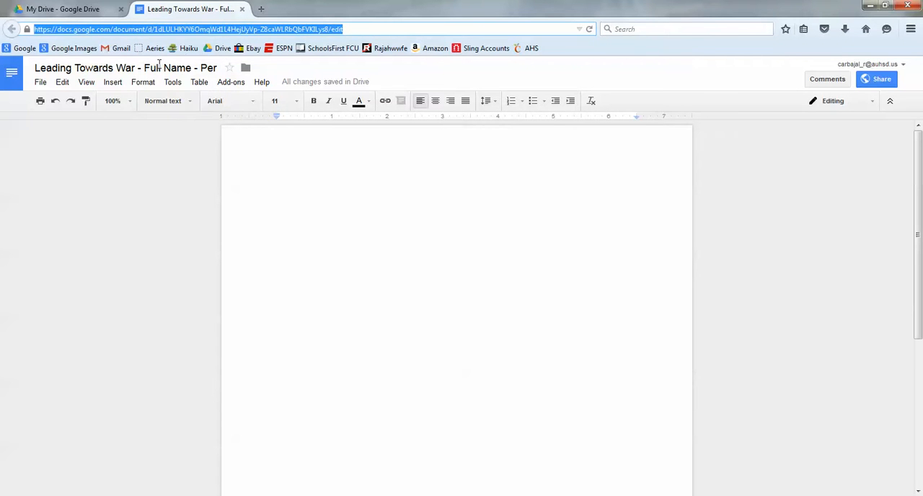
pyautogui.moveTo(261, 9)
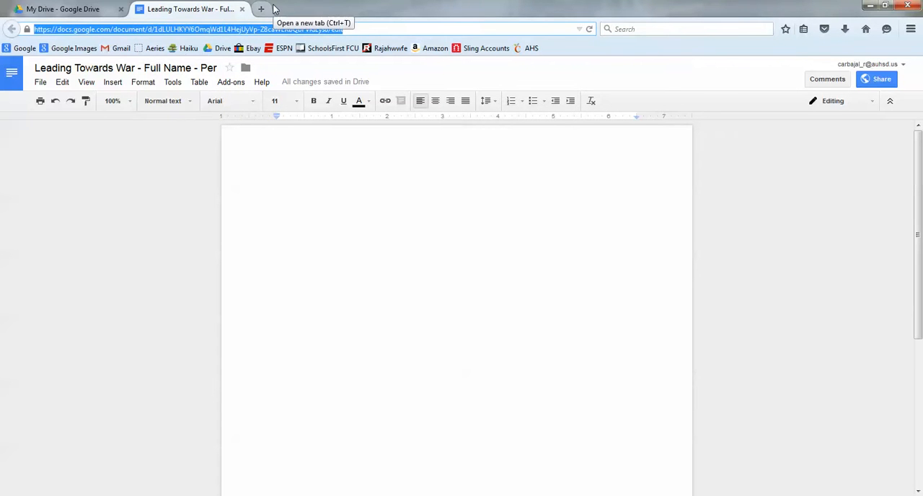
# - Go to the Anaheim High School website's staff directory in a new tab
pyautogui.click(261, 9)
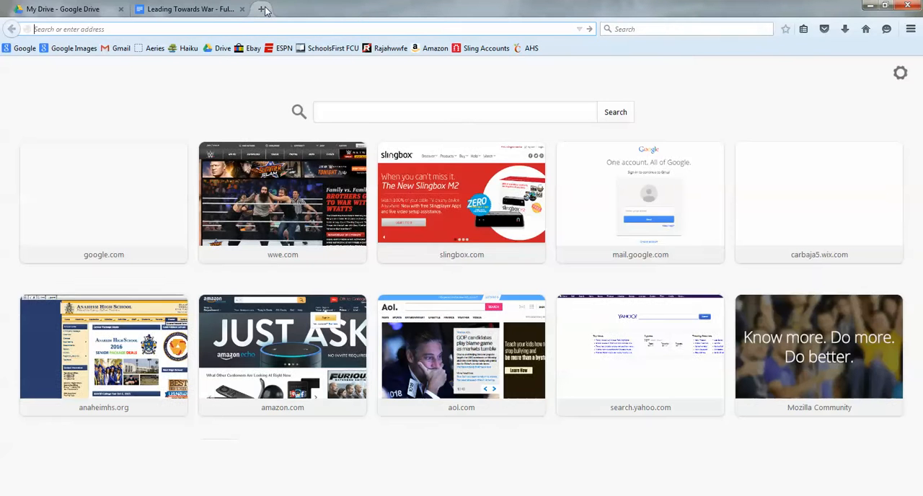
pyautogui.click(264, 8)
pyautogui.write('anaheimhs.org')
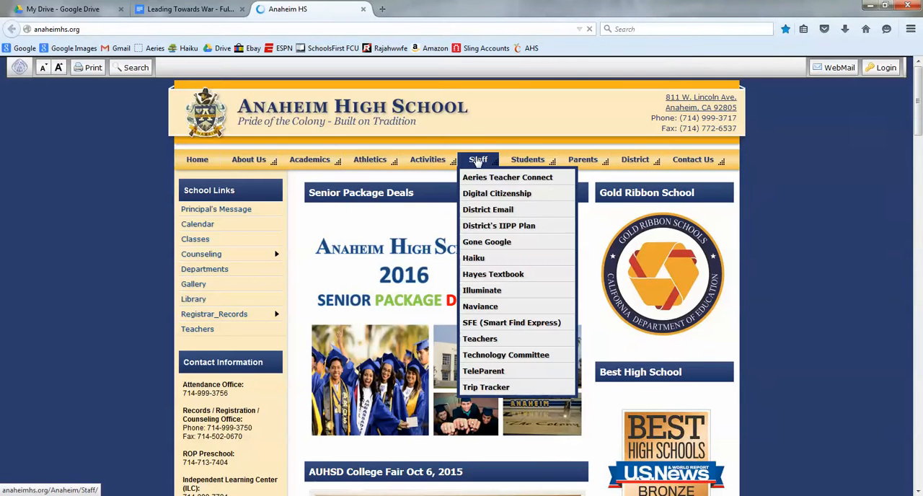
pyautogui.click(486, 242)
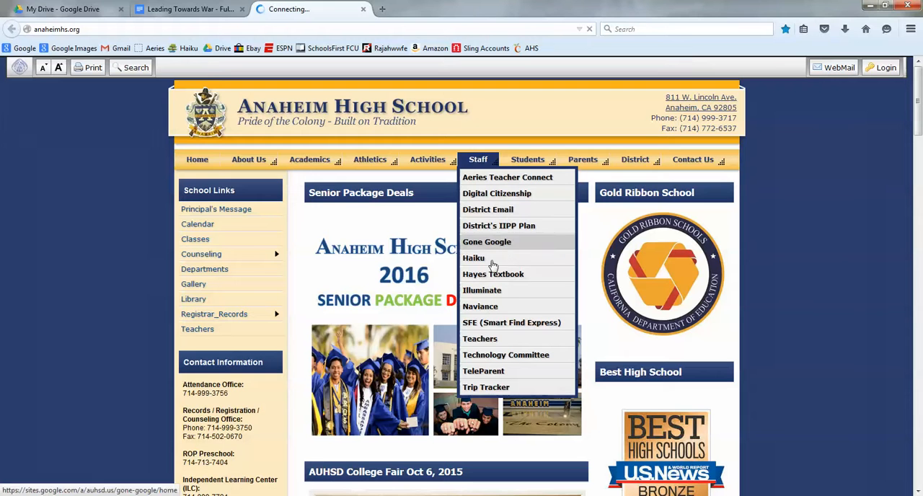
pyautogui.moveTo(479, 339)
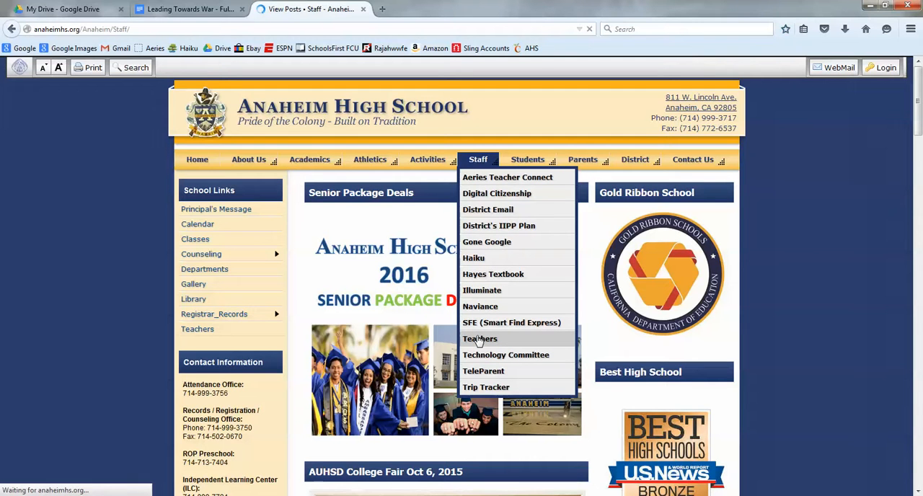
# - Open the history teacher's profile and history webpage from the directory
pyautogui.click(479, 339)
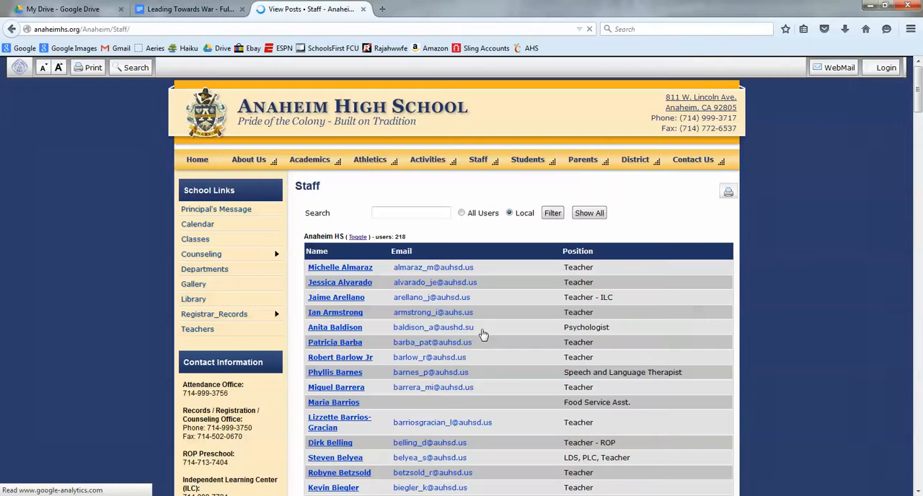
pyautogui.scroll(-3)
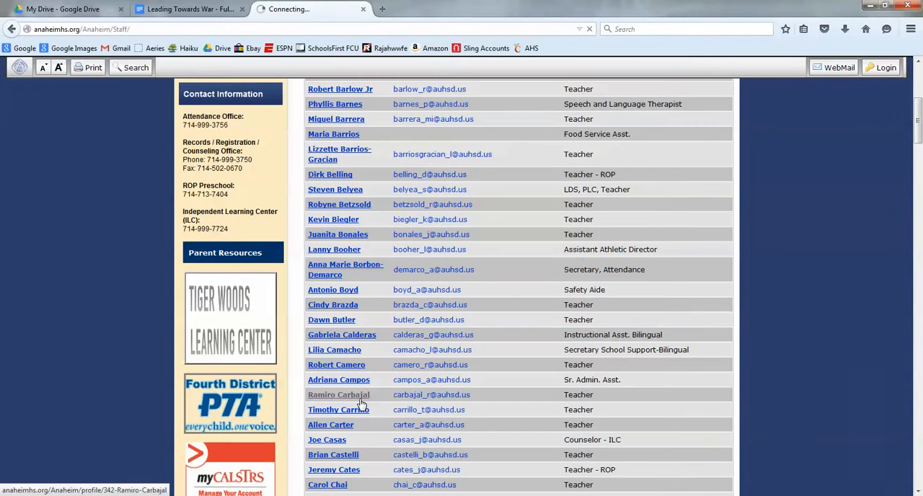
pyautogui.click(338, 395)
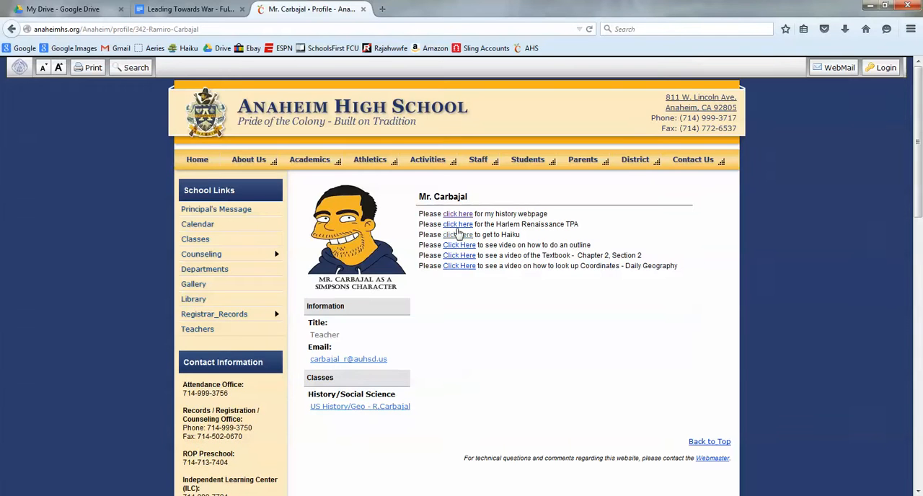
pyautogui.click(457, 213)
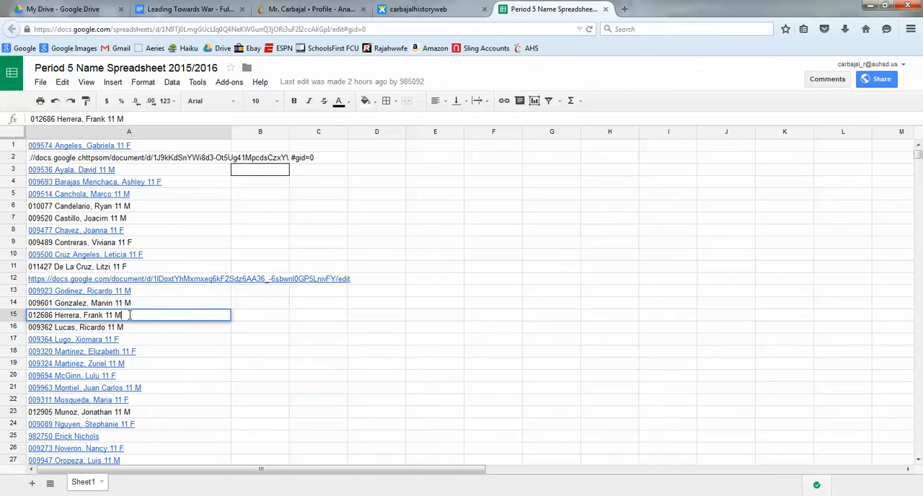
pyautogui.tripleClick(86, 315)
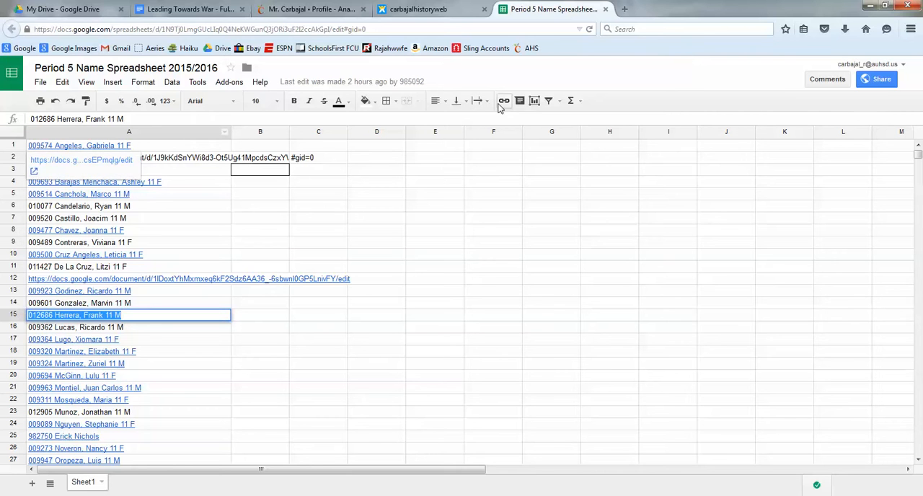
pyautogui.moveTo(504, 100)
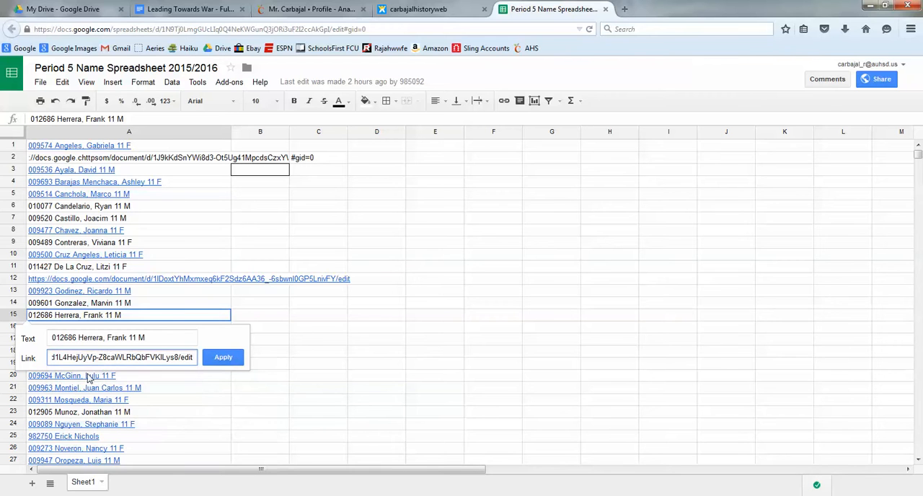
pyautogui.click(190, 8)
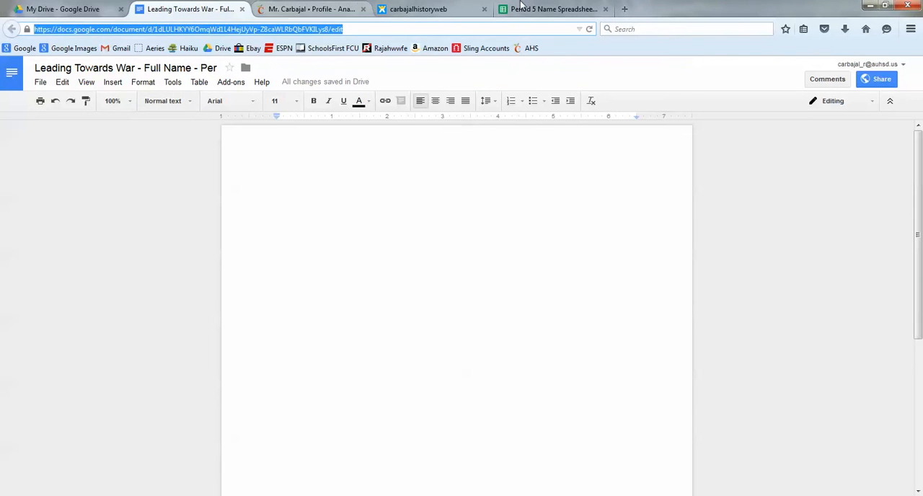
pyautogui.click(552, 9)
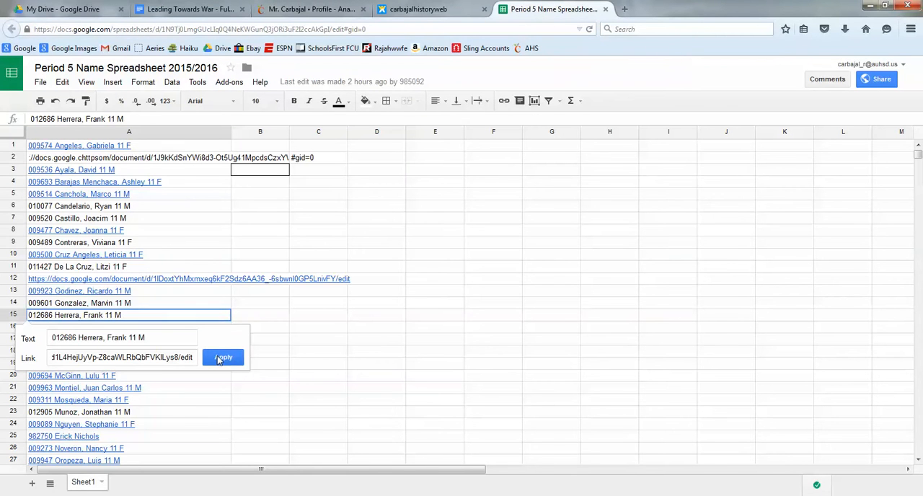
pyautogui.click(223, 358)
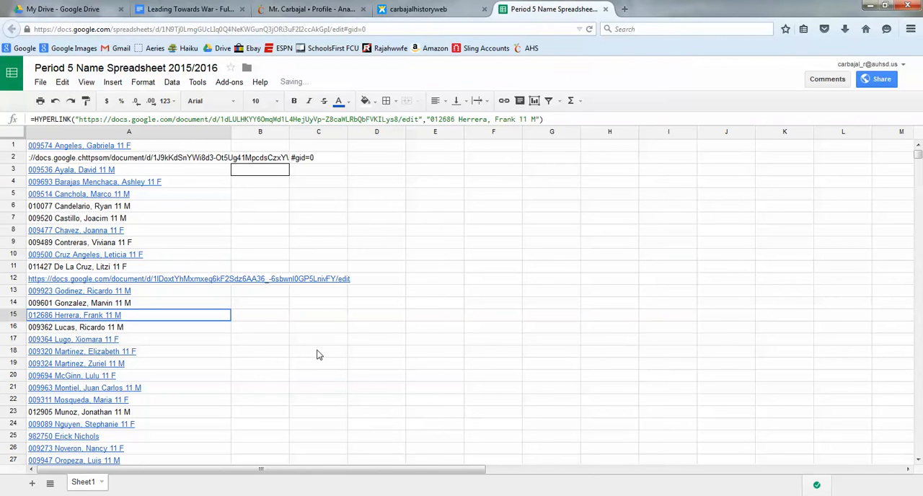
pyautogui.moveTo(281, 337)
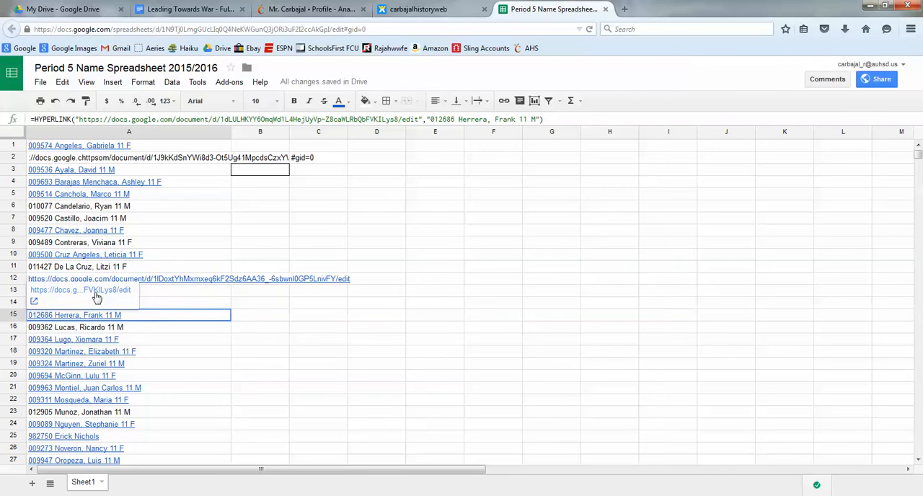
# - Follow the A15 link and switch to the newly opened document tab
pyautogui.click(81, 290)
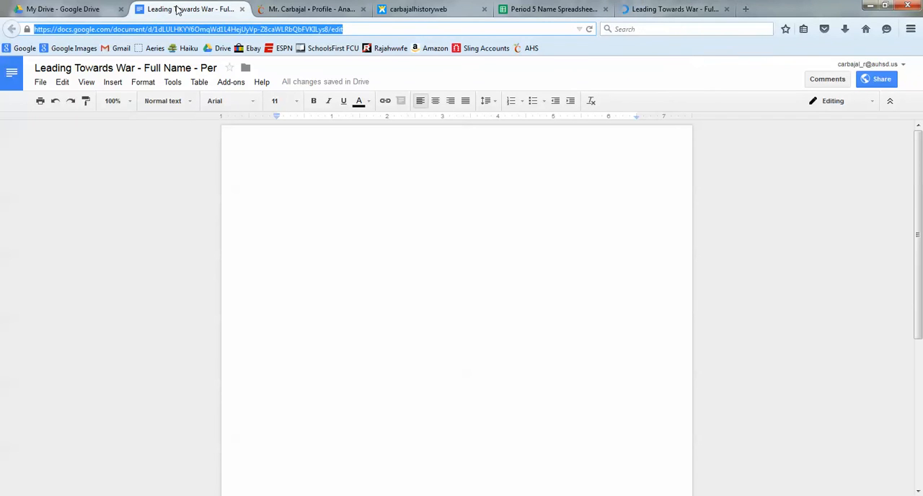
pyautogui.click(674, 9)
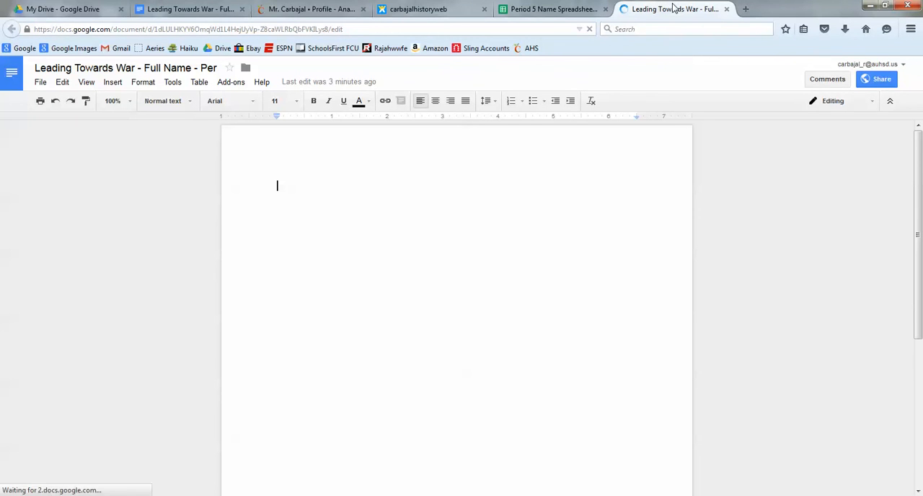